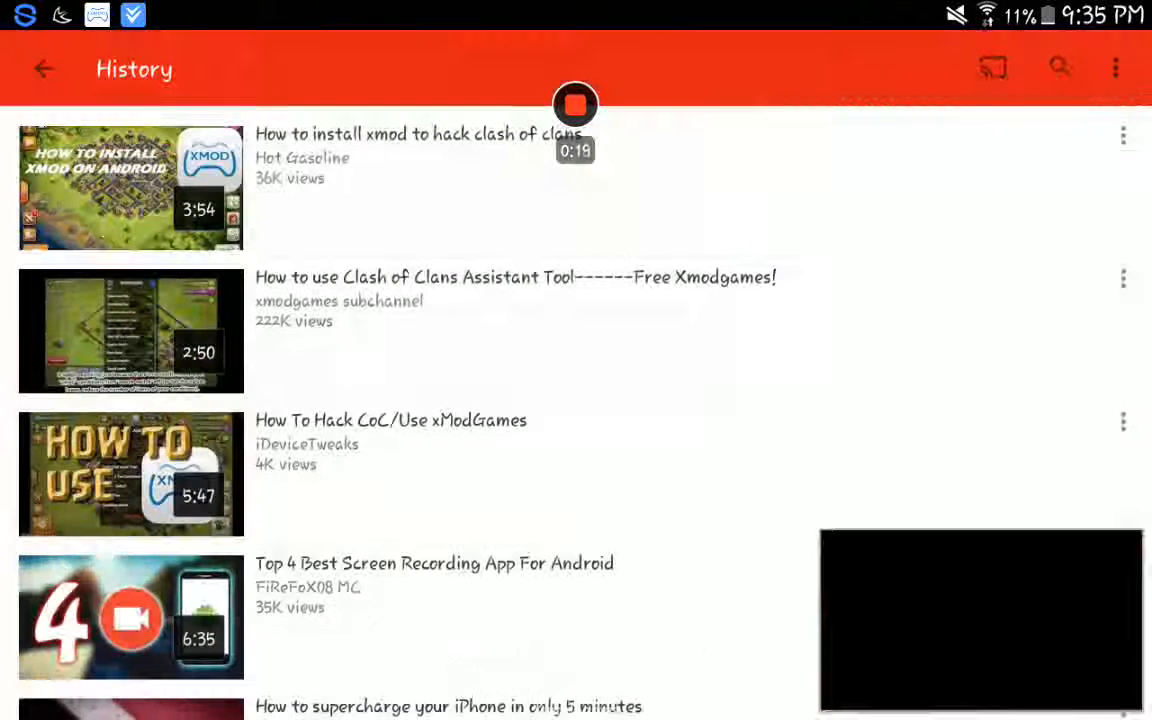
# Open 'How to install xmod to hack clash of clans' from the History list for playback.
pyautogui.click(130, 188)
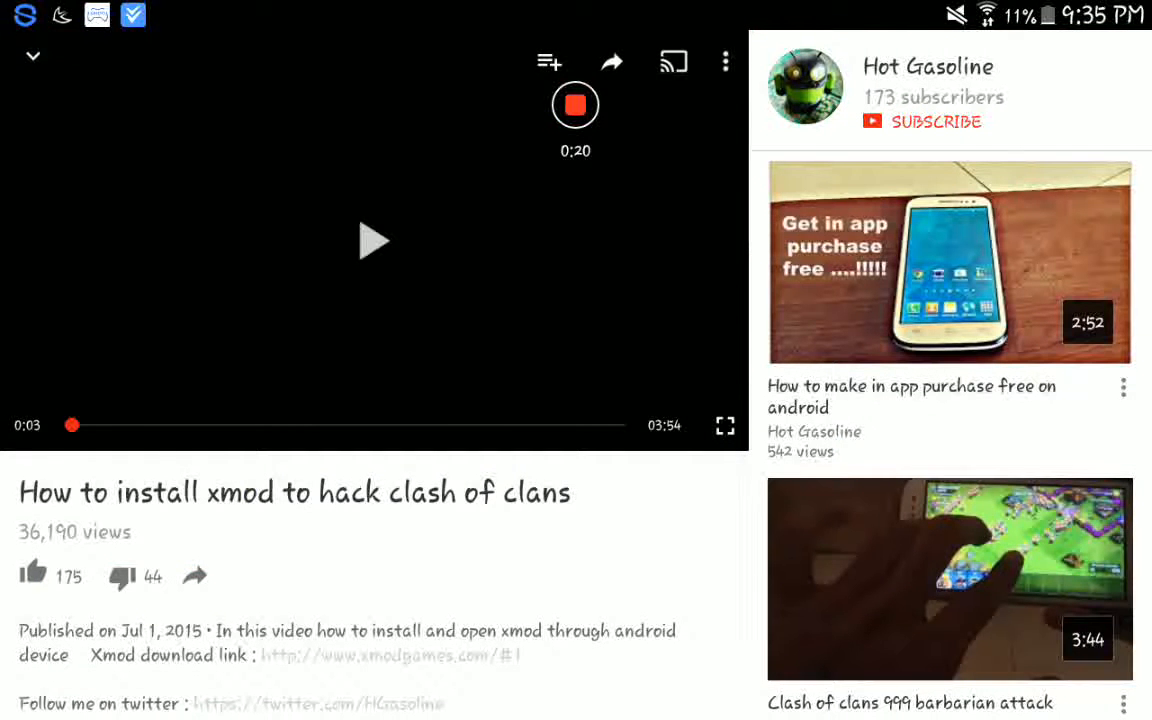